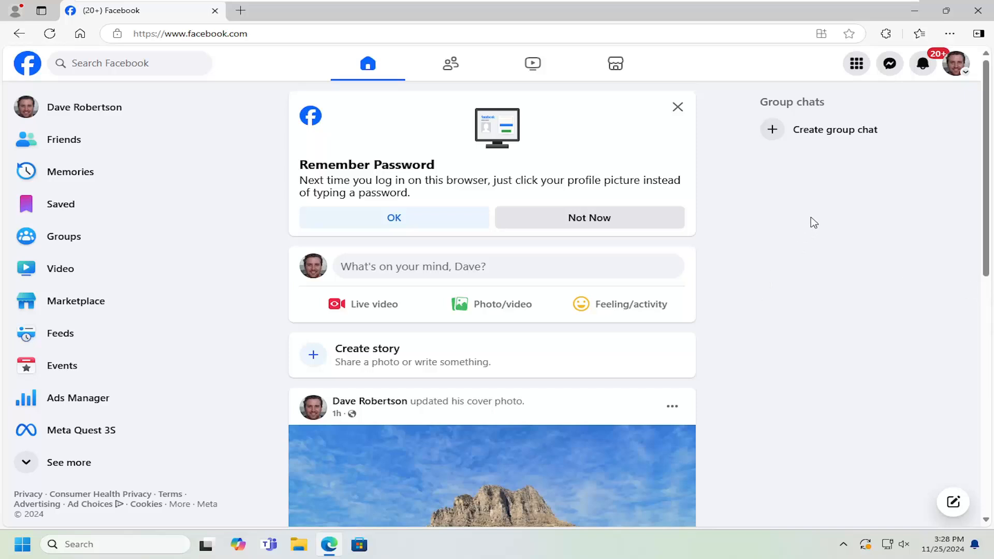
mouse_move(954, 63)
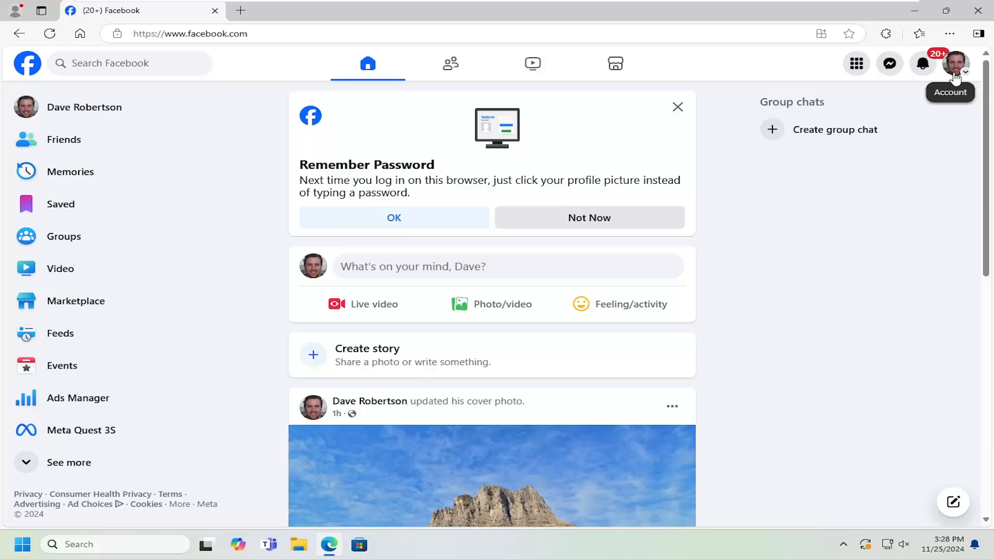
Open Settings & privacy from the profile picture's account menu
left_click(957, 63)
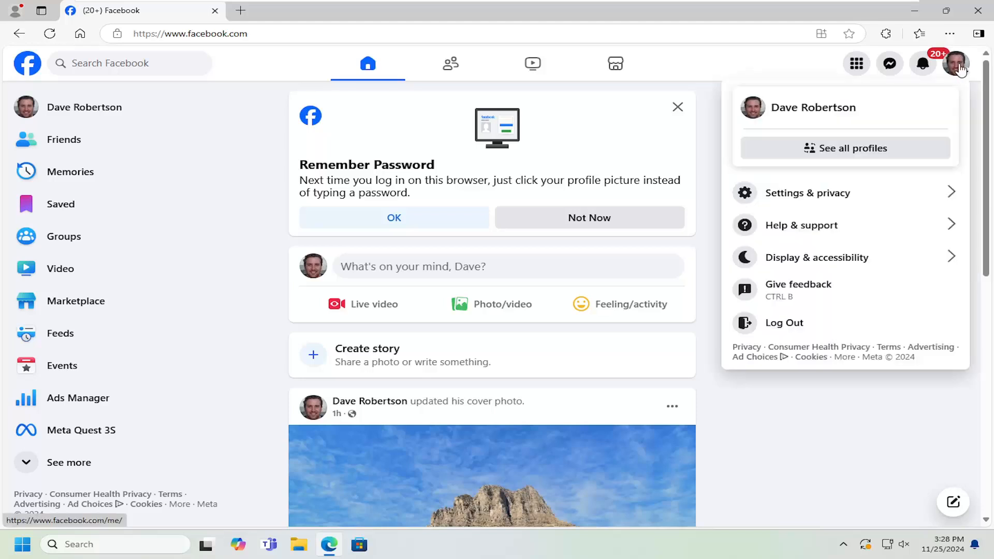
mouse_move(816, 192)
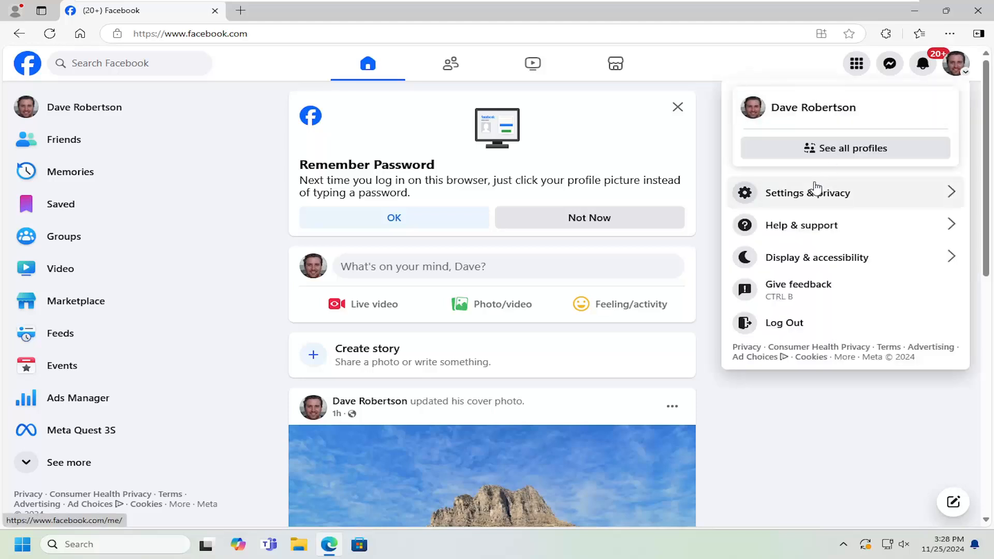
left_click(807, 193)
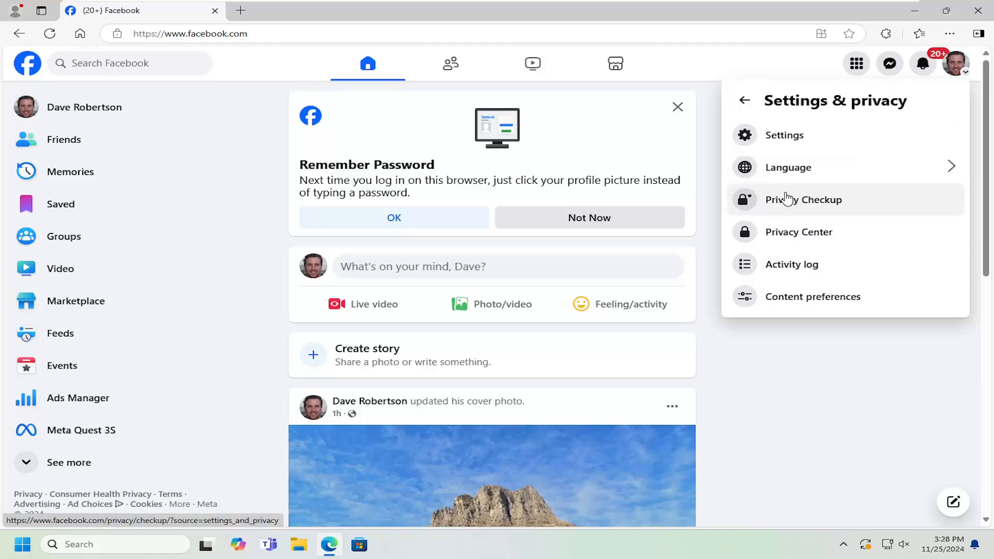
mouse_move(783, 110)
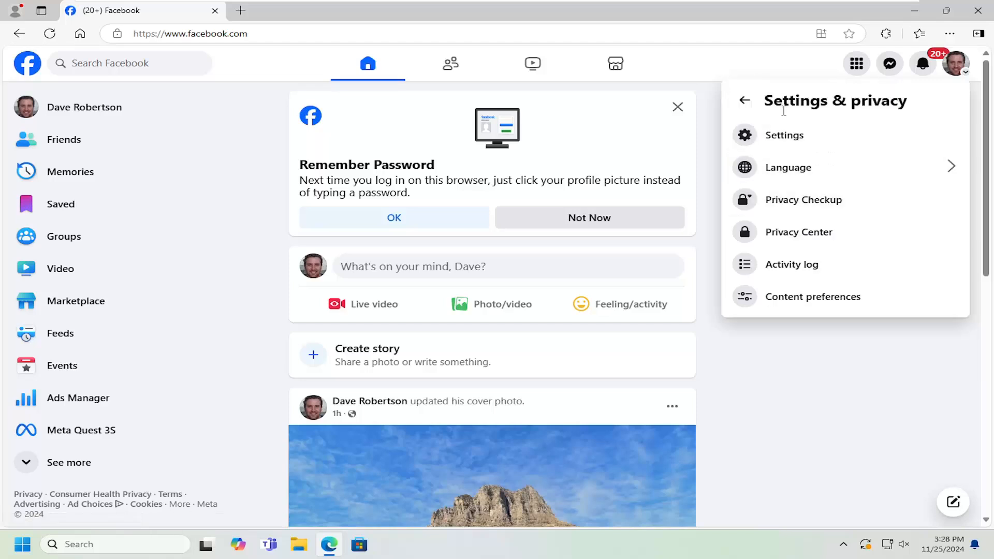
Go to Settings and select Notifications under Preferences in the sidebar
left_click(783, 135)
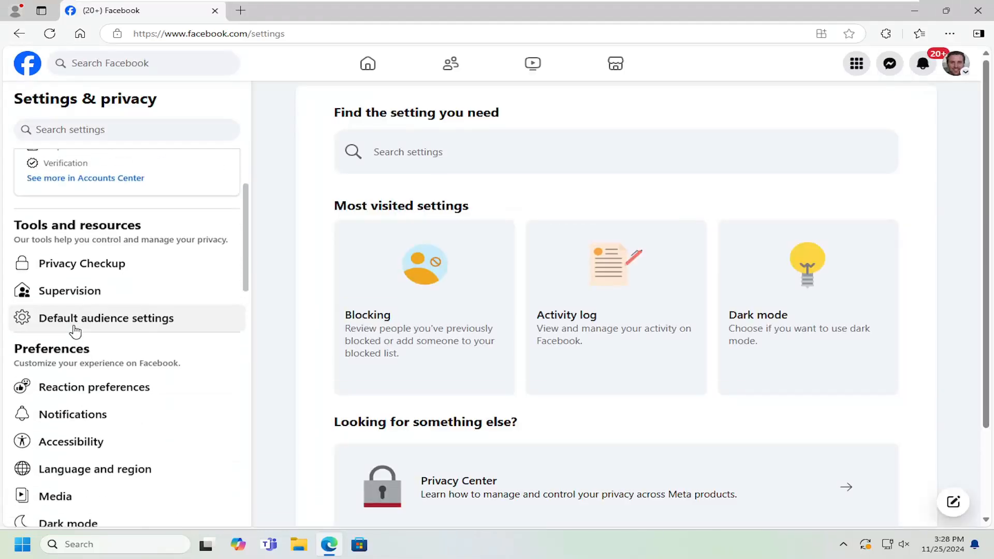
scroll("down", 3)
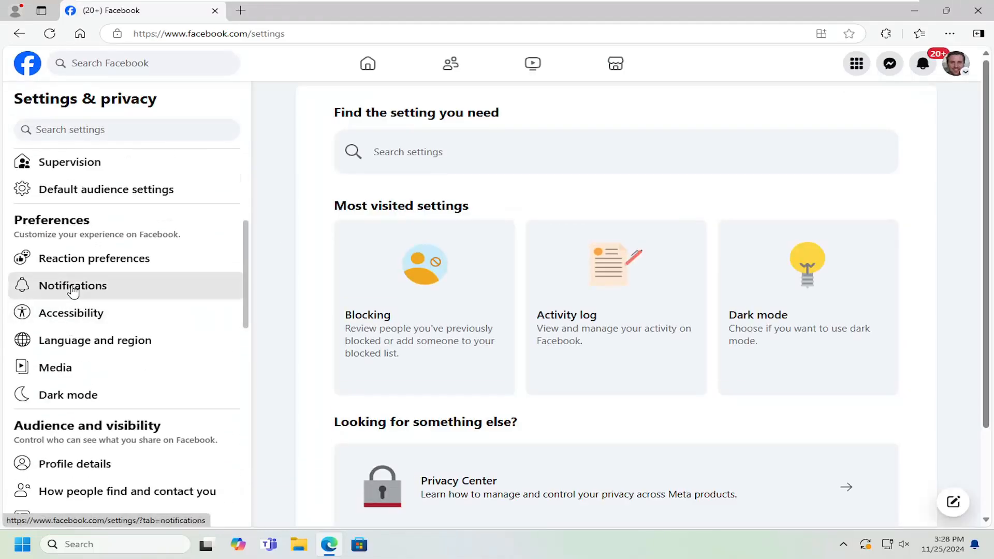
left_click(72, 286)
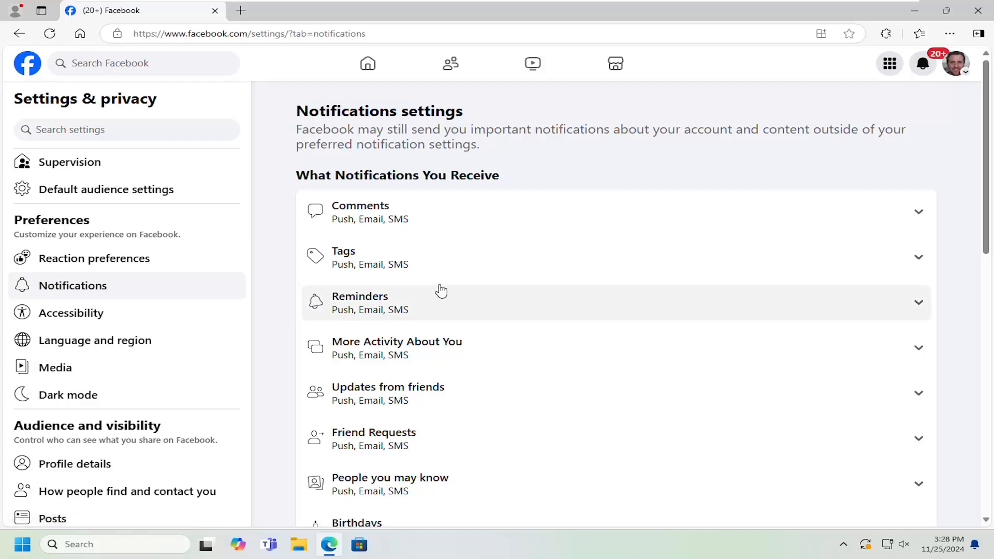
mouse_move(373, 304)
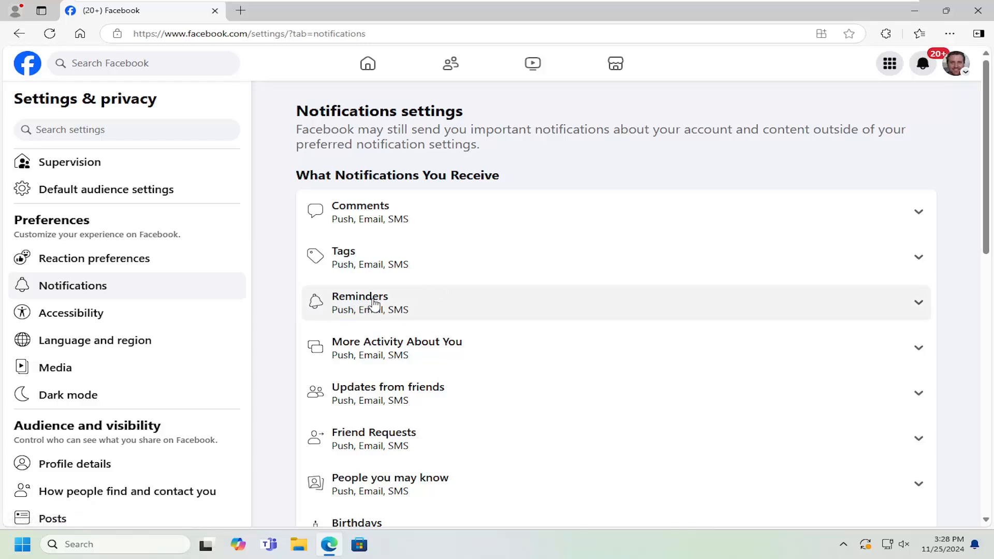
left_click(360, 303)
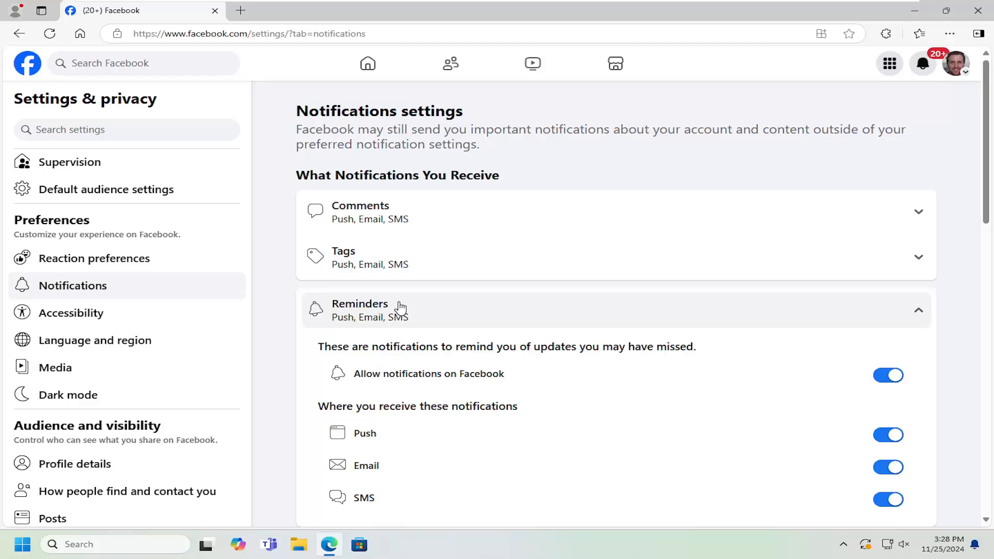
scroll("down", 3)
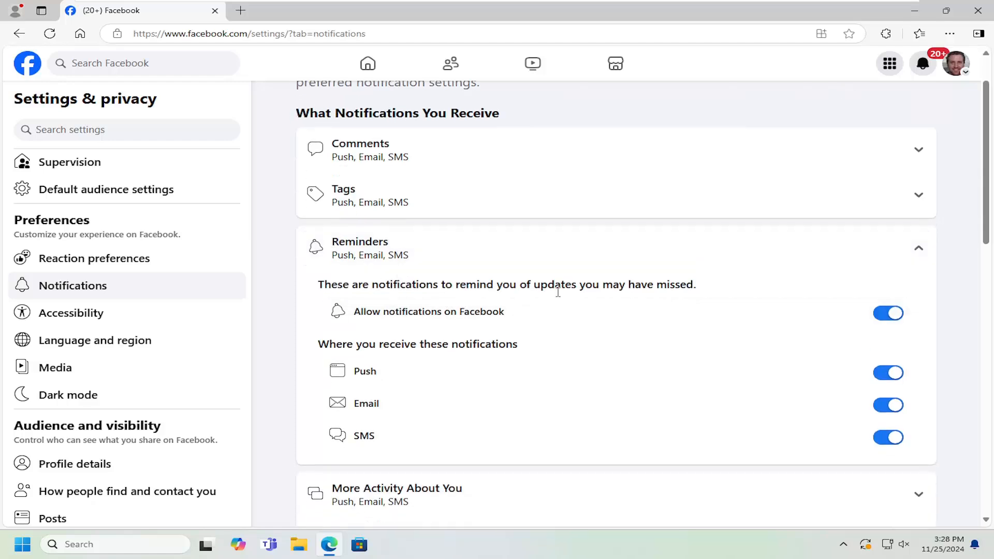
mouse_move(681, 316)
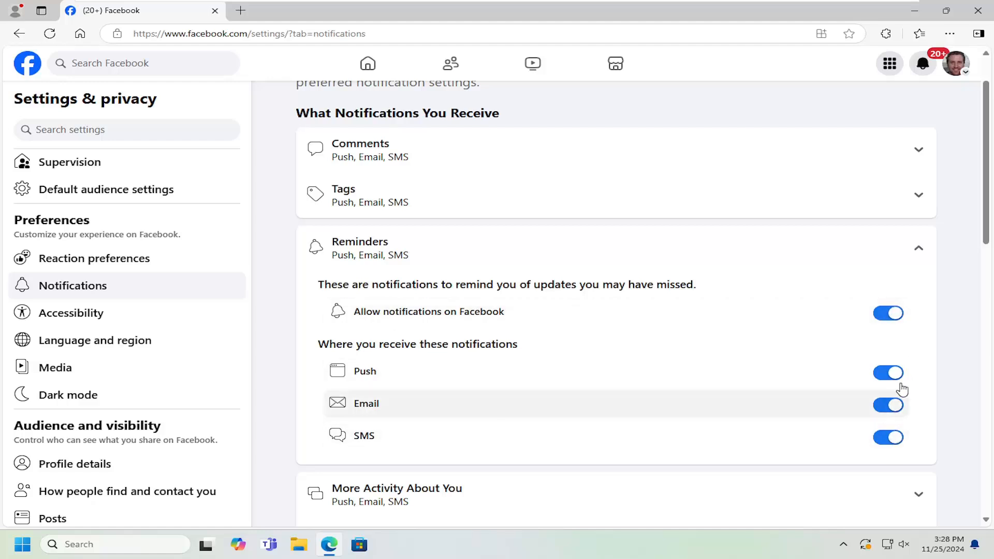
mouse_move(888, 462)
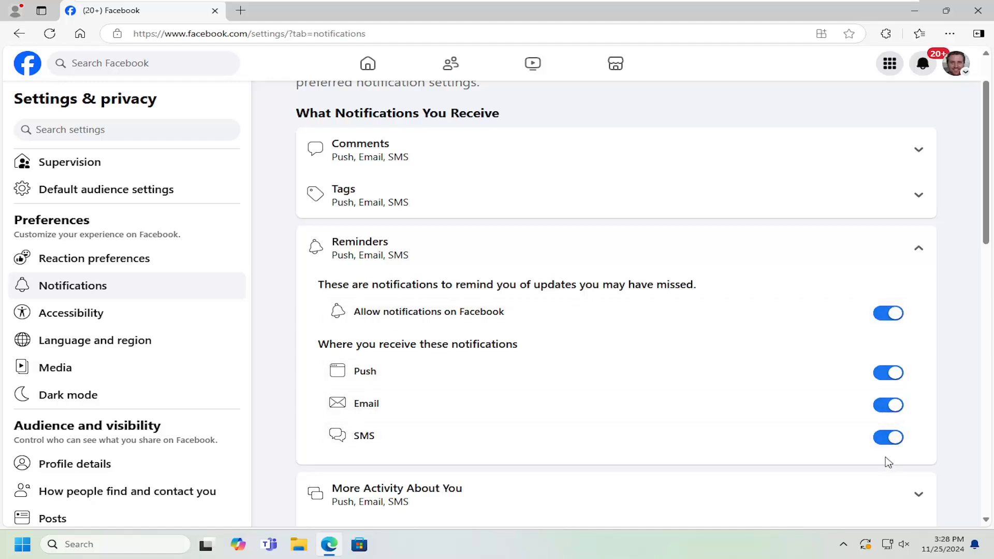
mouse_move(358, 438)
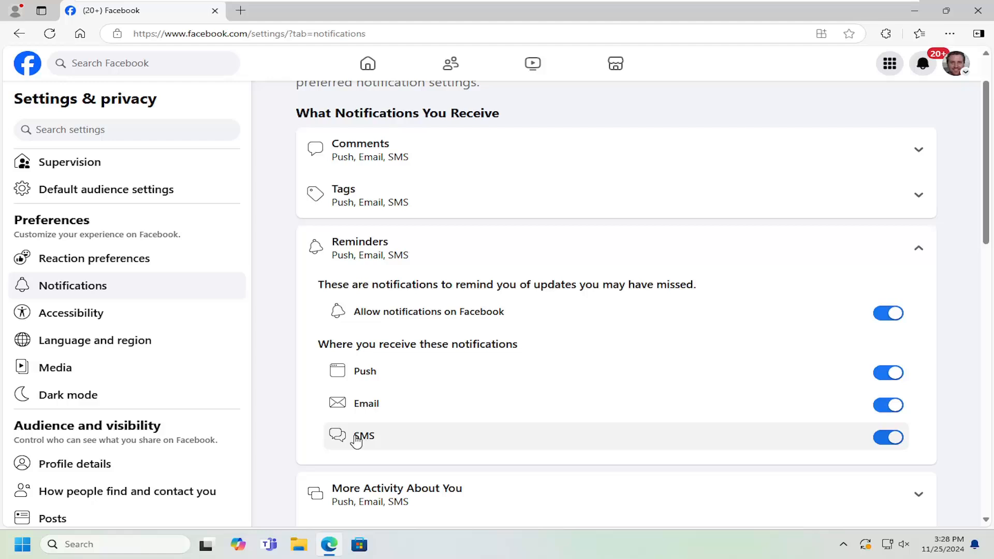
mouse_move(394, 380)
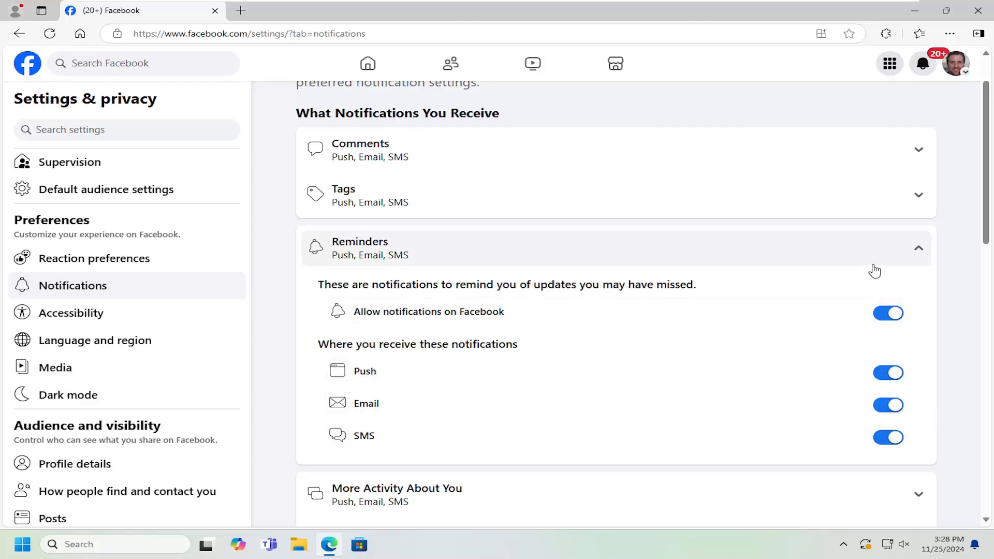
left_click(918, 248)
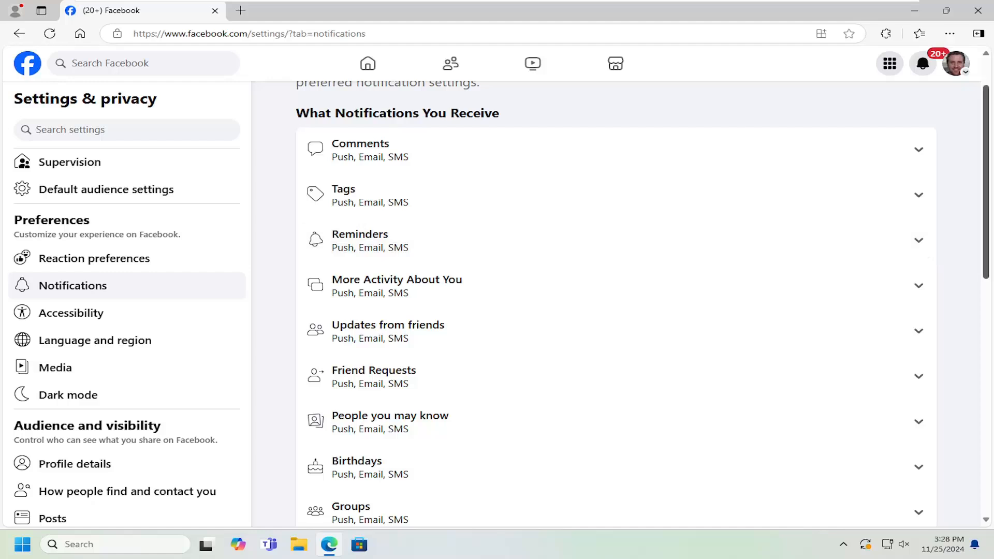